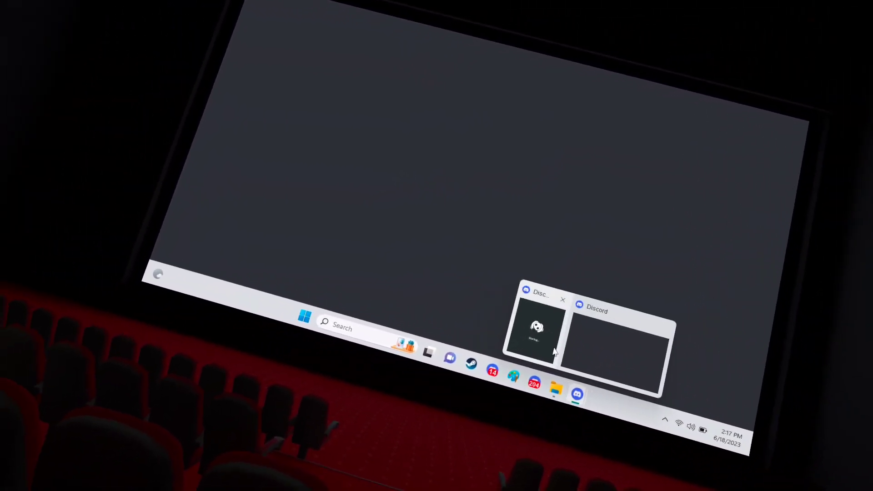
Step: Bring the Discord window back up from the taskbar preview
click(538, 329)
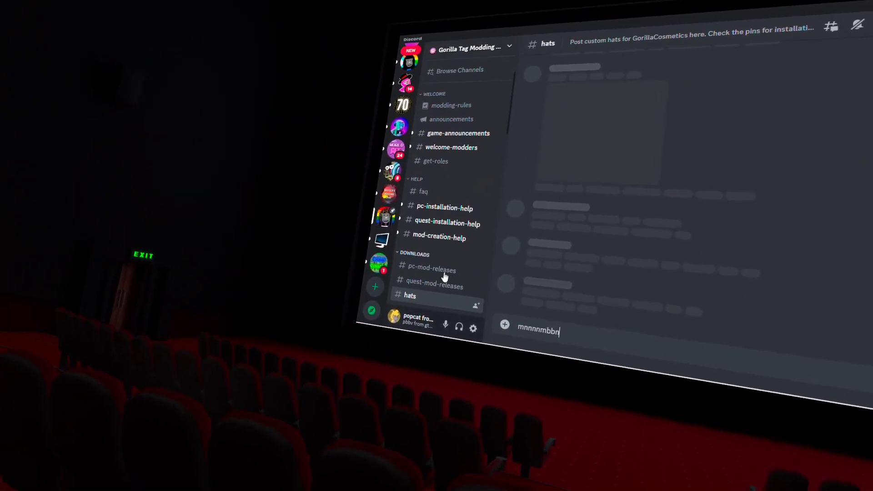
Step: Switch to the pc-mod-releases channel under DOWNLOADS in the Gorilla Tag Modding server
click(431, 269)
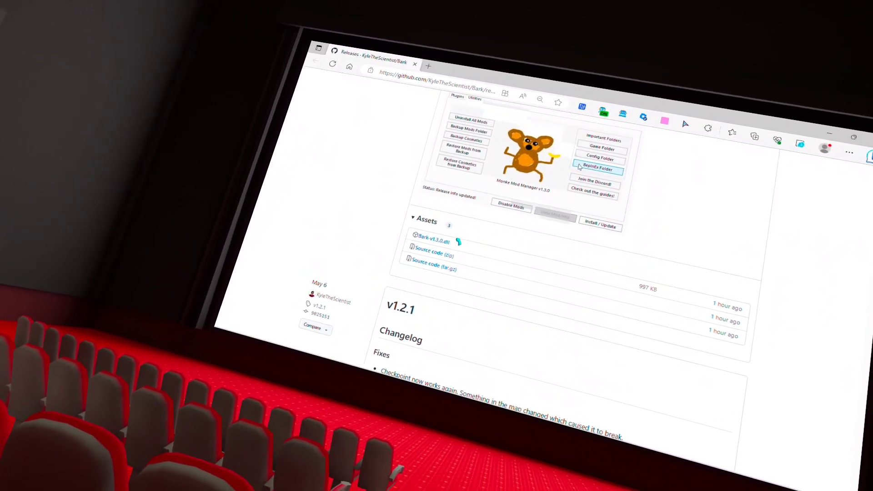
Step: Download Bark-v1.3.0.dll from the v1.3.0 release assets on GitHub
click(600, 170)
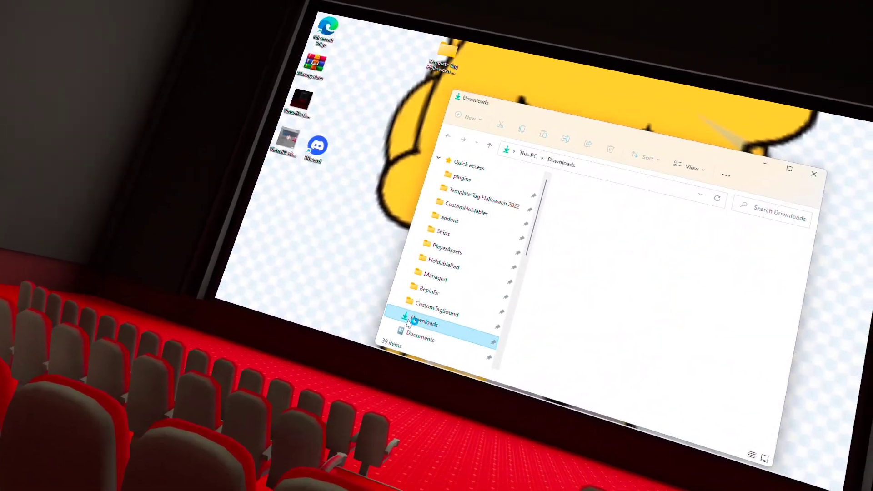
Step: Locate Bark-v1.3.0.dll in Downloads and go into Gorilla Tag\BepInEx\plugins
click(423, 323)
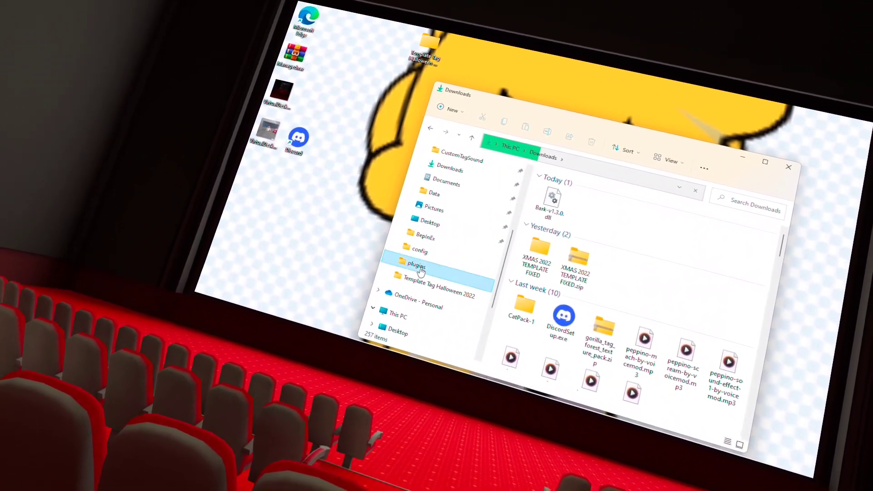
double_click(416, 265)
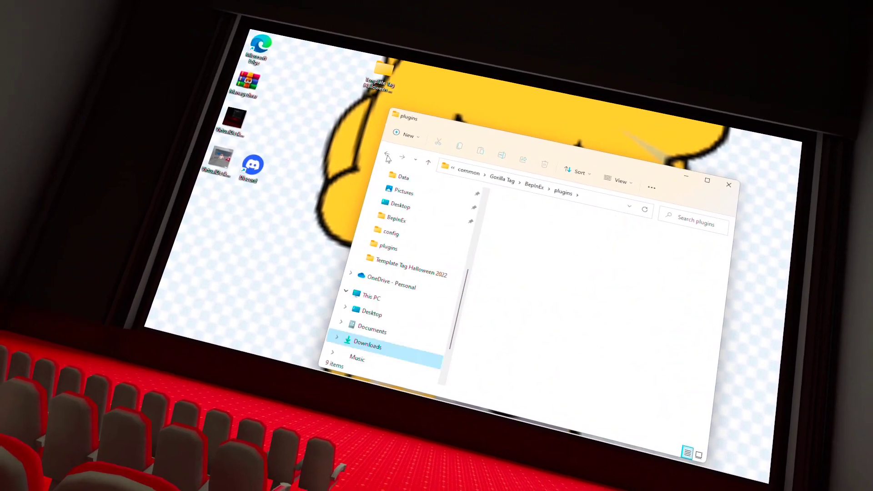